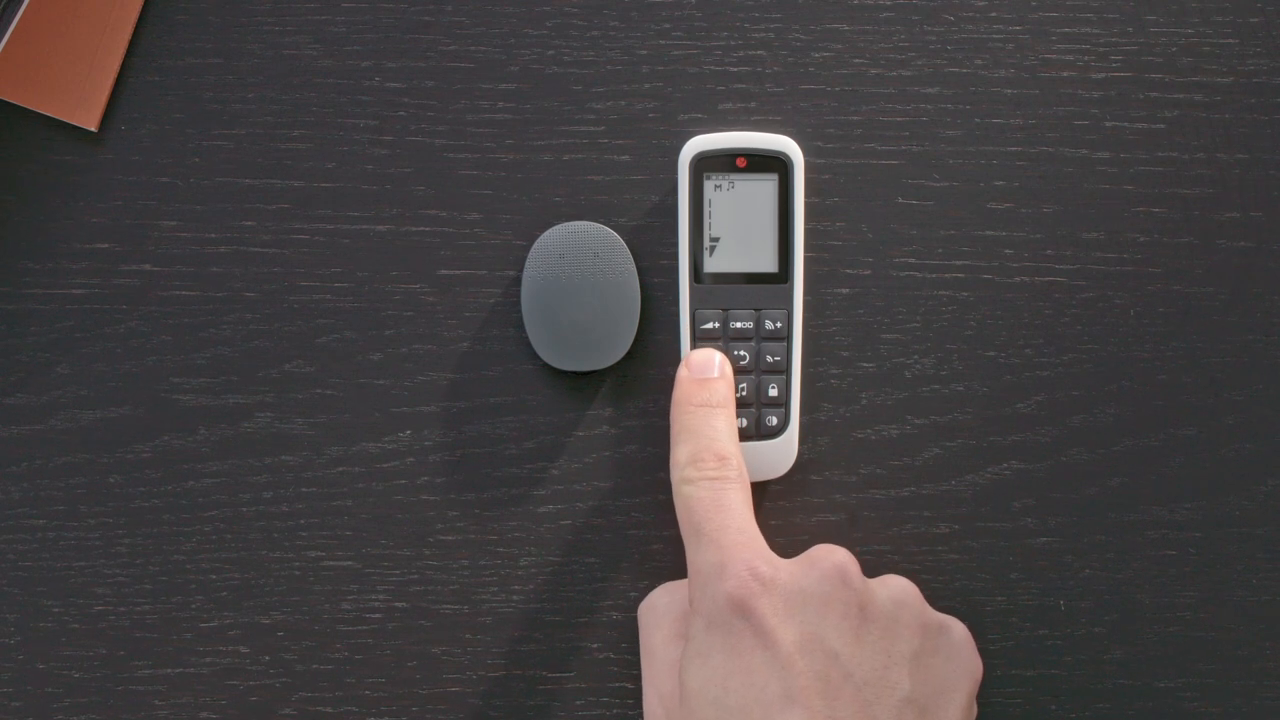
{"action": "left_click", "coordinate": [712, 392]}
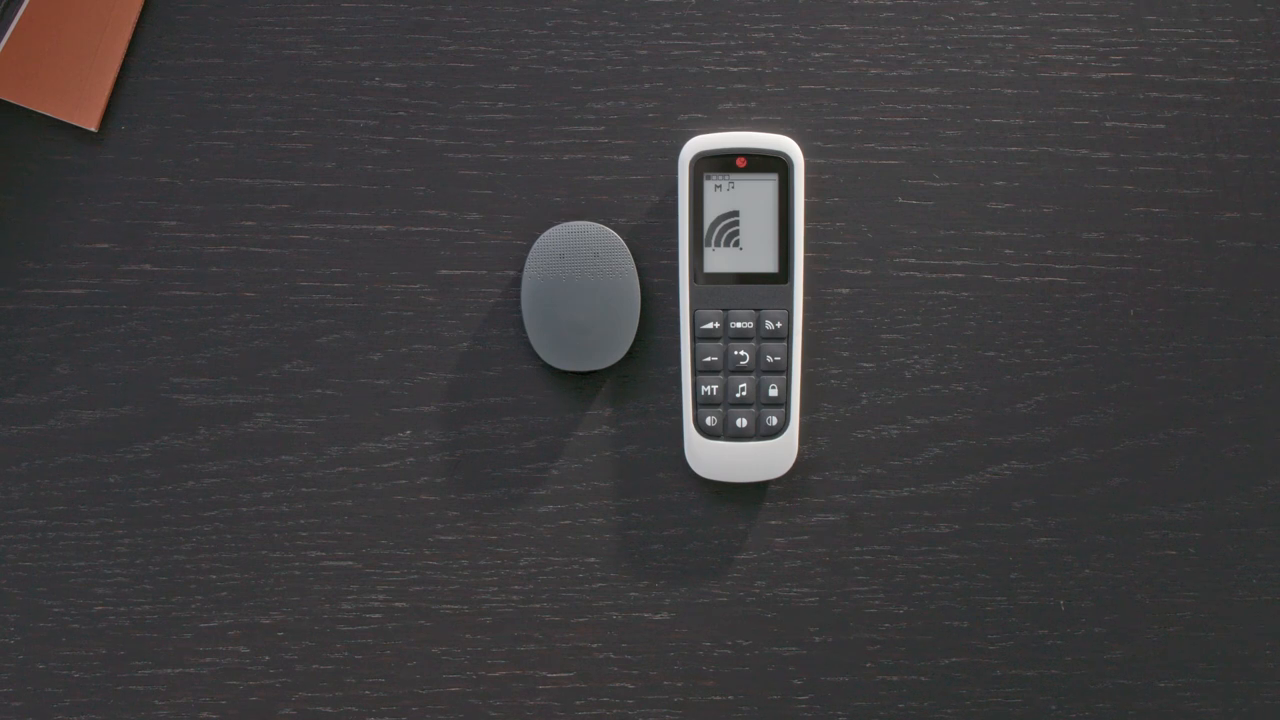
{"action": "left_click", "coordinate": [748, 390]}
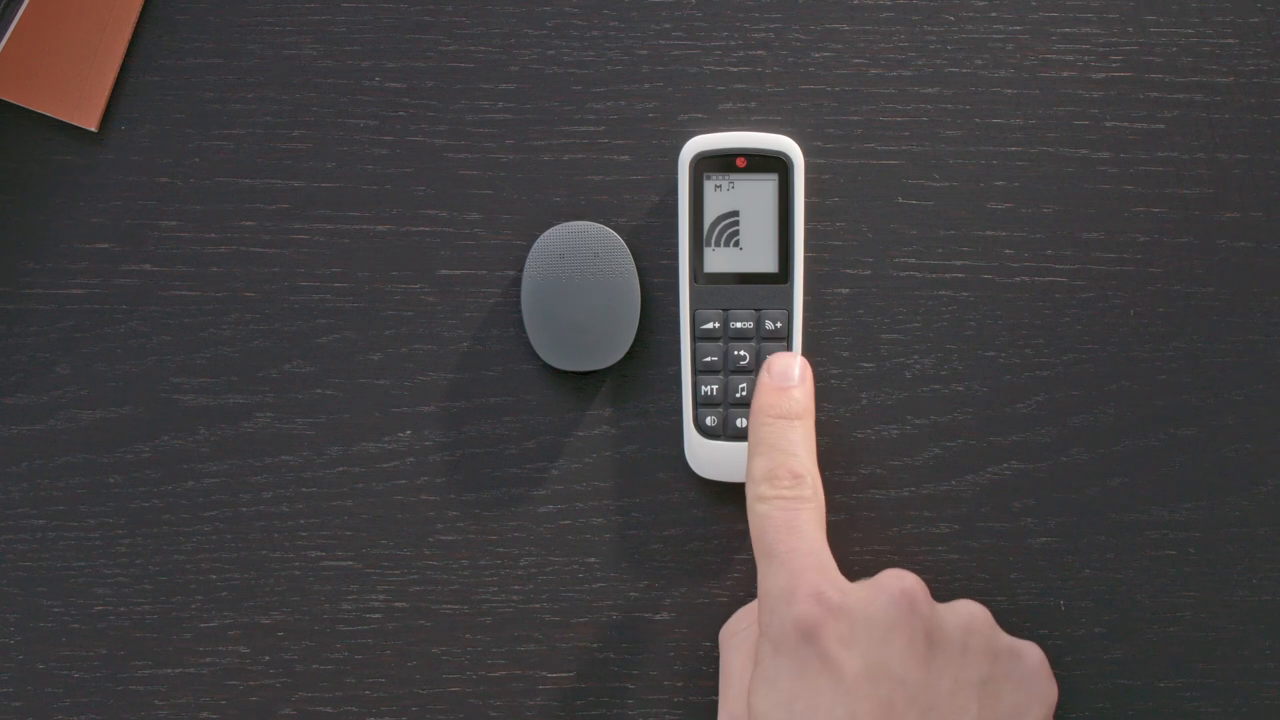
{"action": "left_click", "coordinate": [748, 360]}
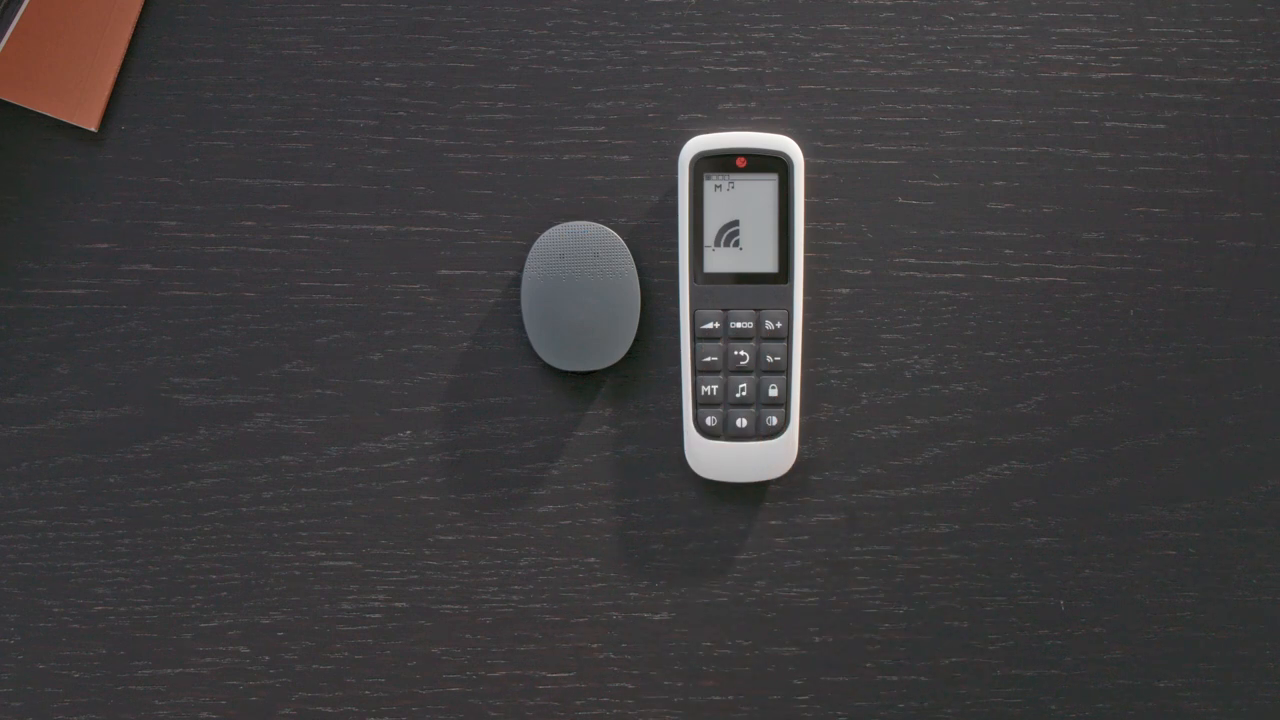
{"action": "left_click", "coordinate": [710, 388]}
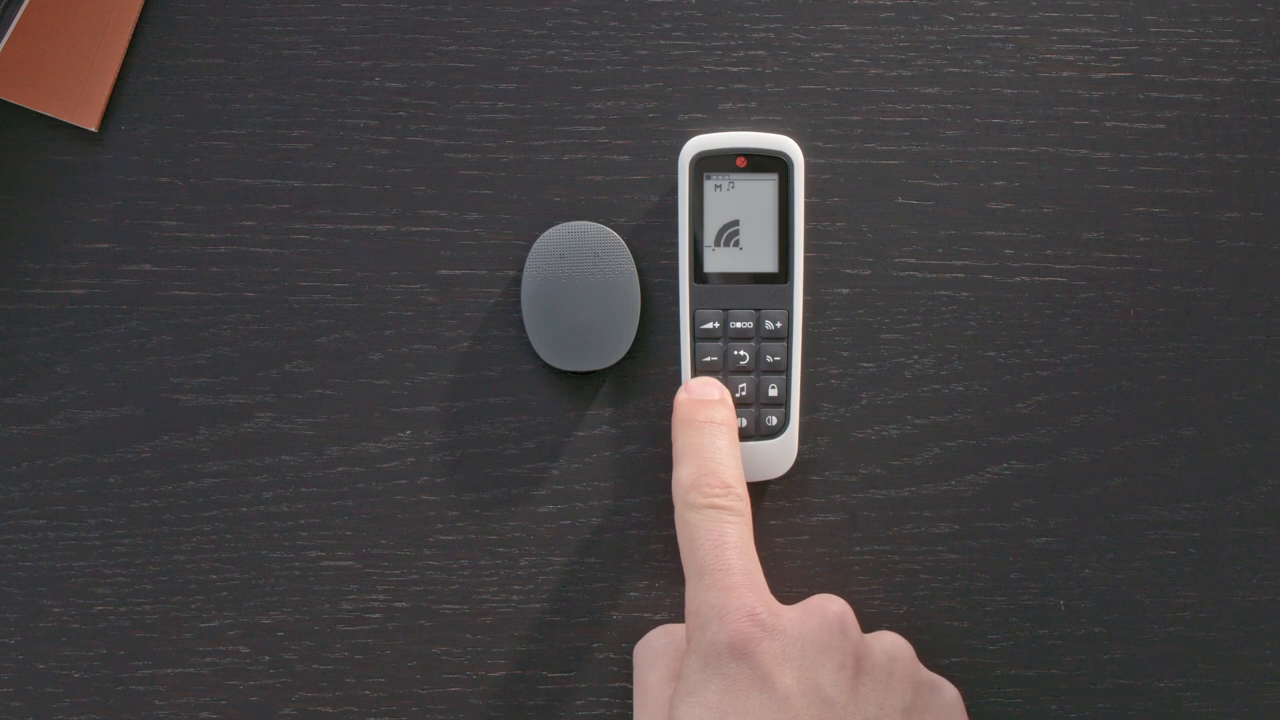
{"action": "left_click", "coordinate": [712, 388]}
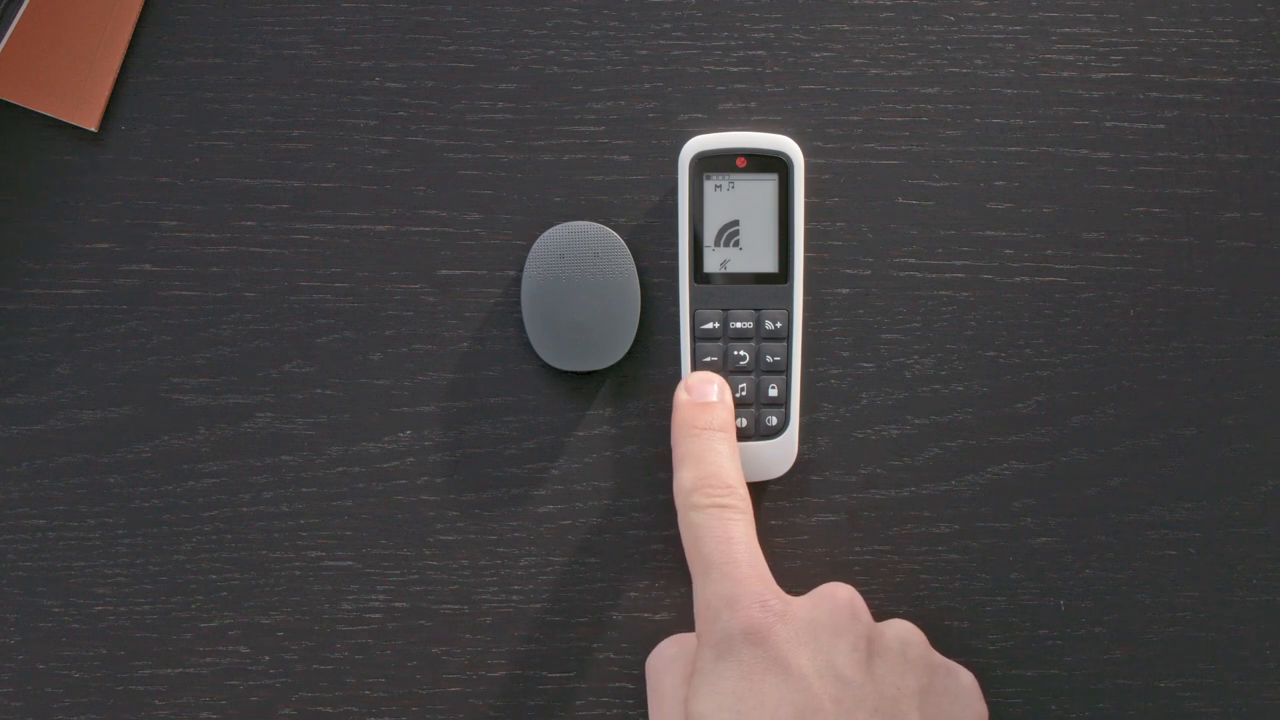
{"action": "left_click", "coordinate": [712, 388]}
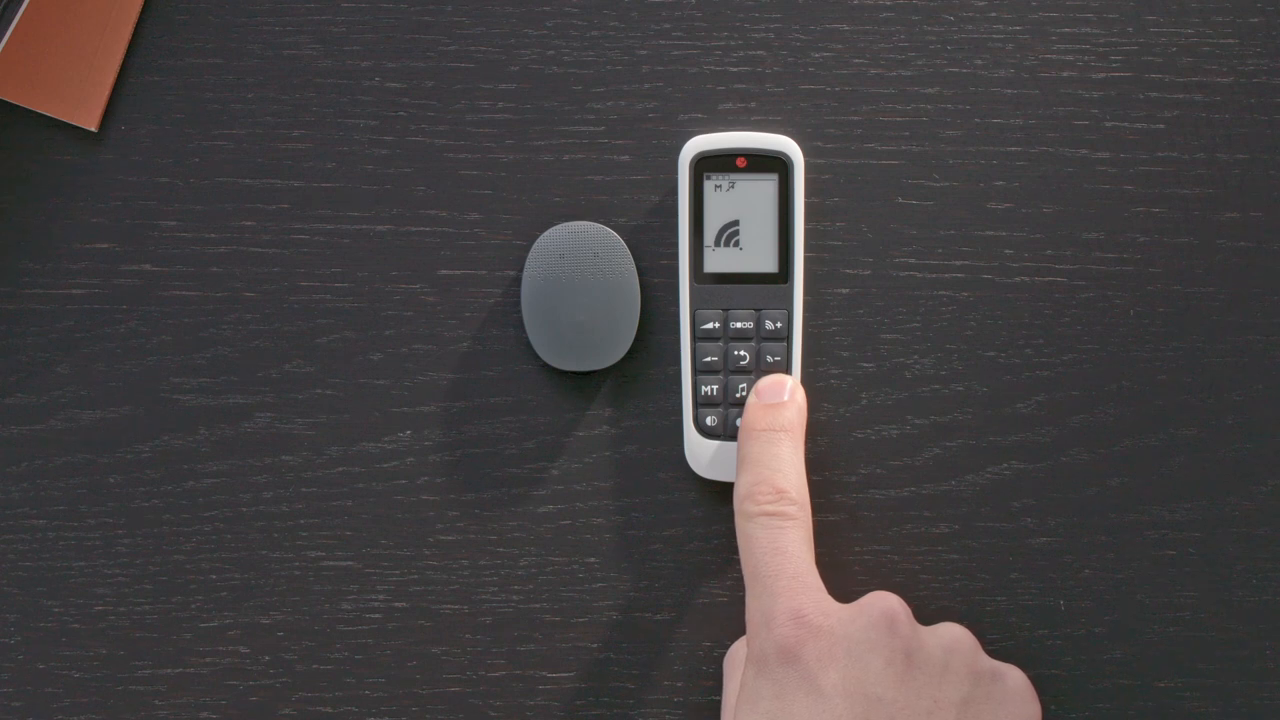
{"action": "left_click", "coordinate": [744, 390]}
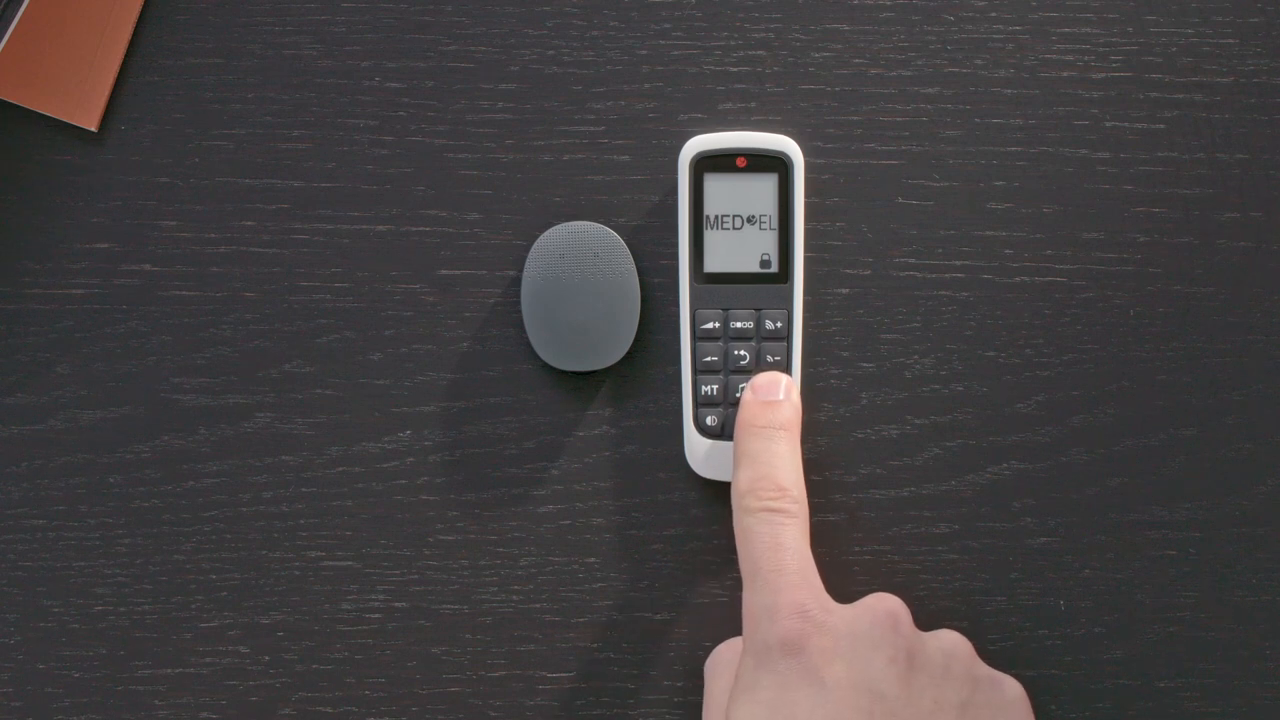
{"action": "left_click", "coordinate": [742, 392]}
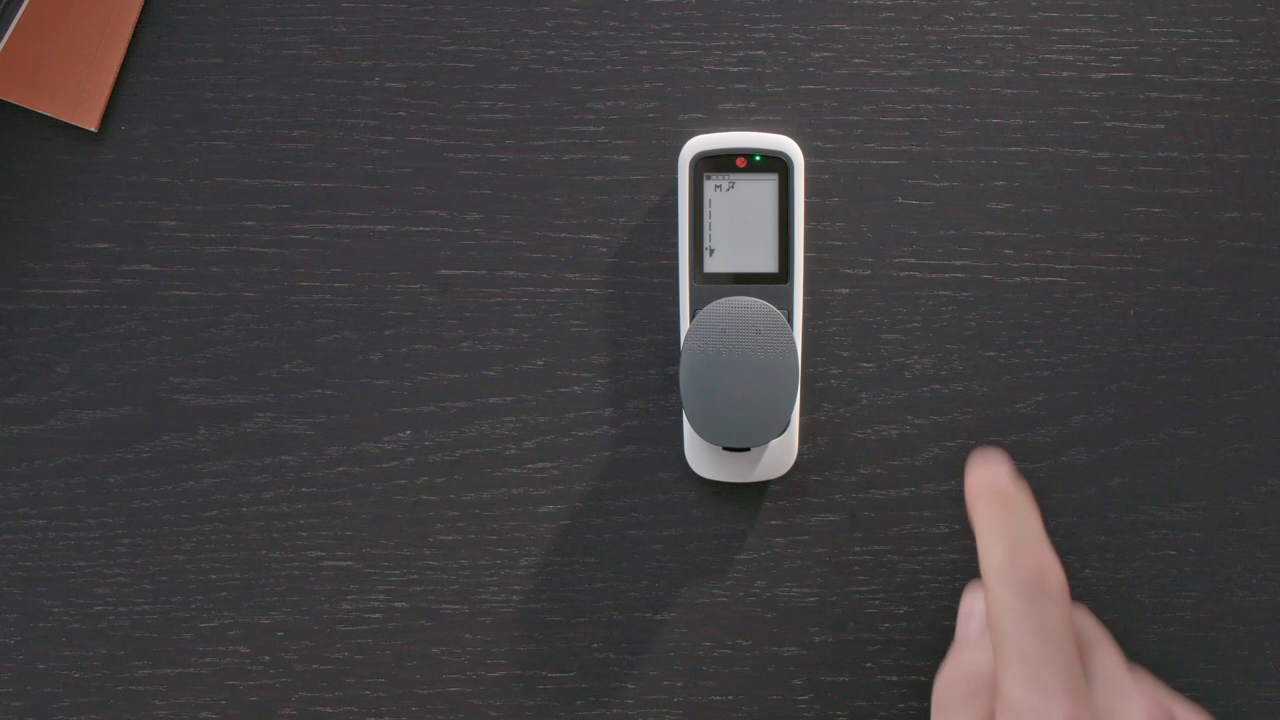
{"action": "left_click", "coordinate": [762, 164]}
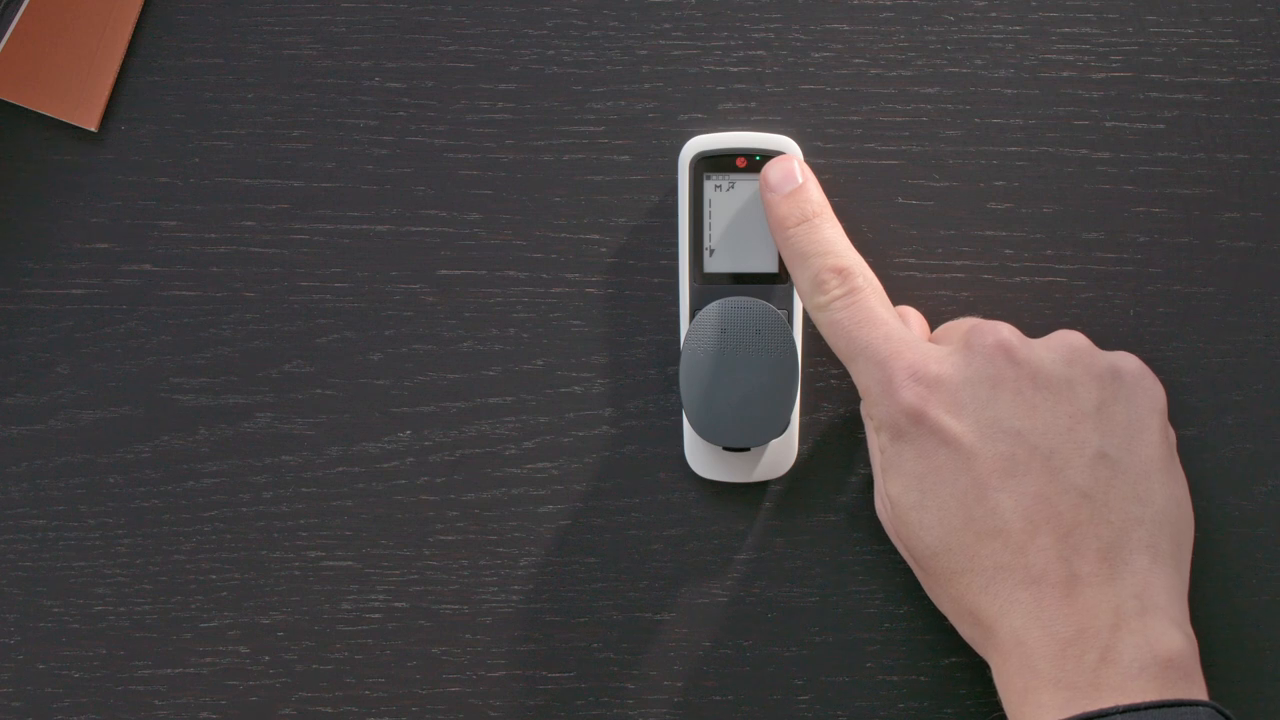